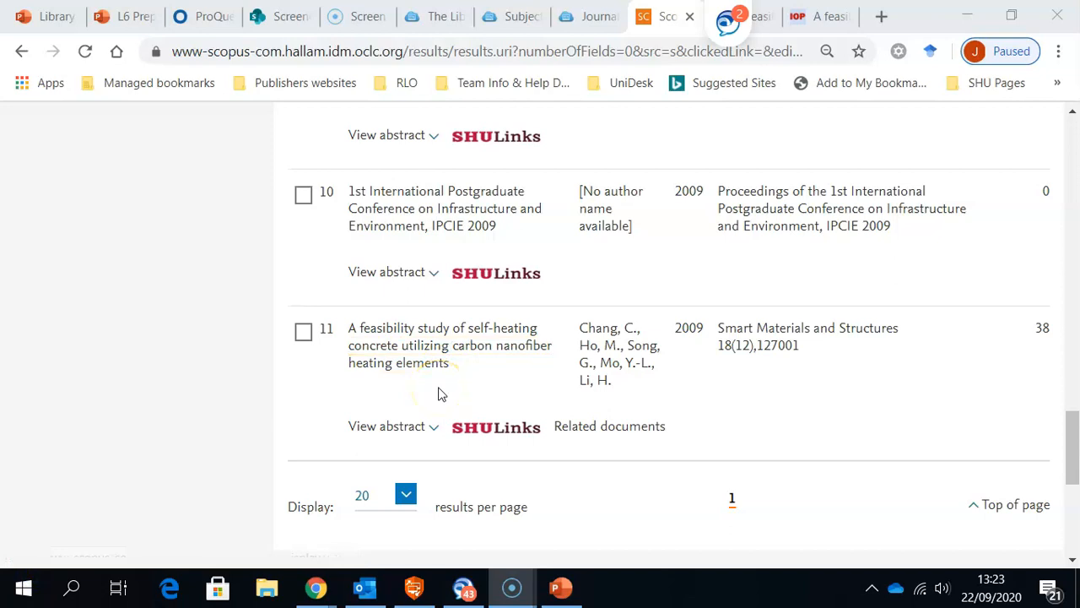
mouse_move(401, 349)
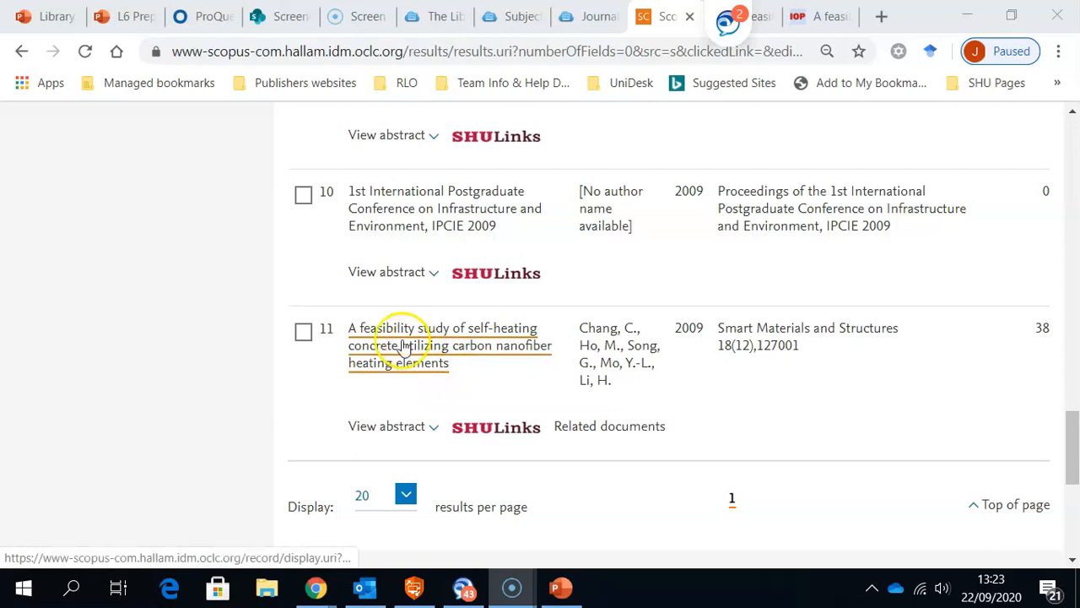
mouse_move(433, 337)
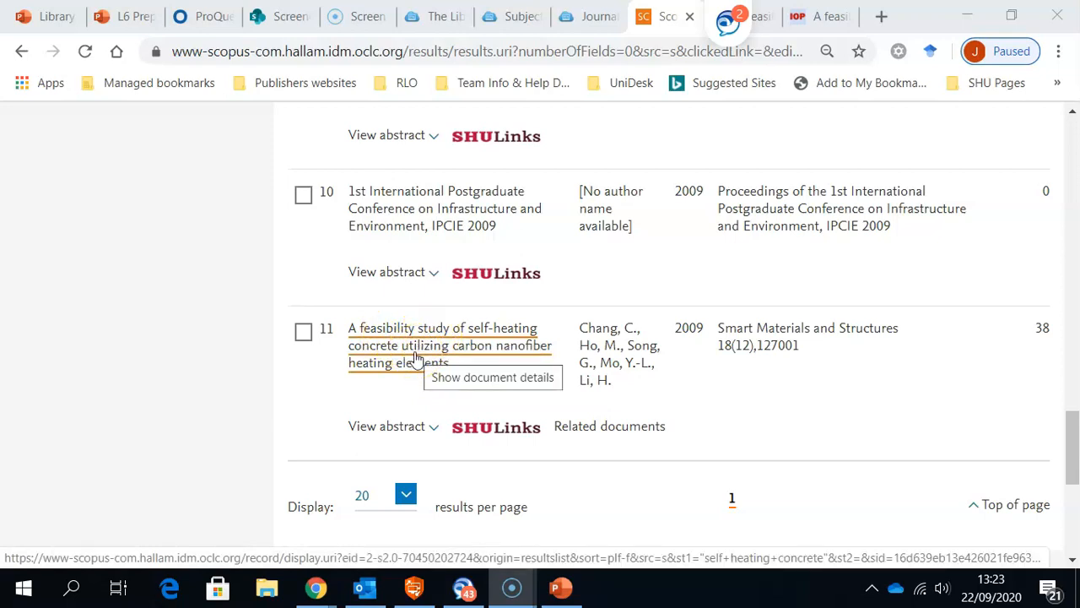
mouse_move(1013, 331)
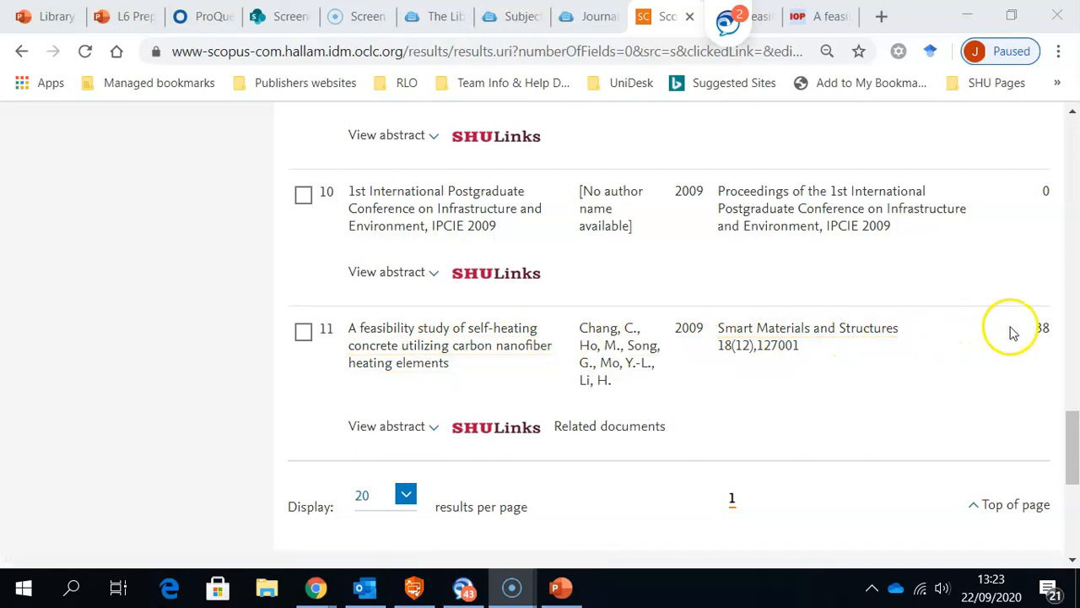
mouse_move(1045, 330)
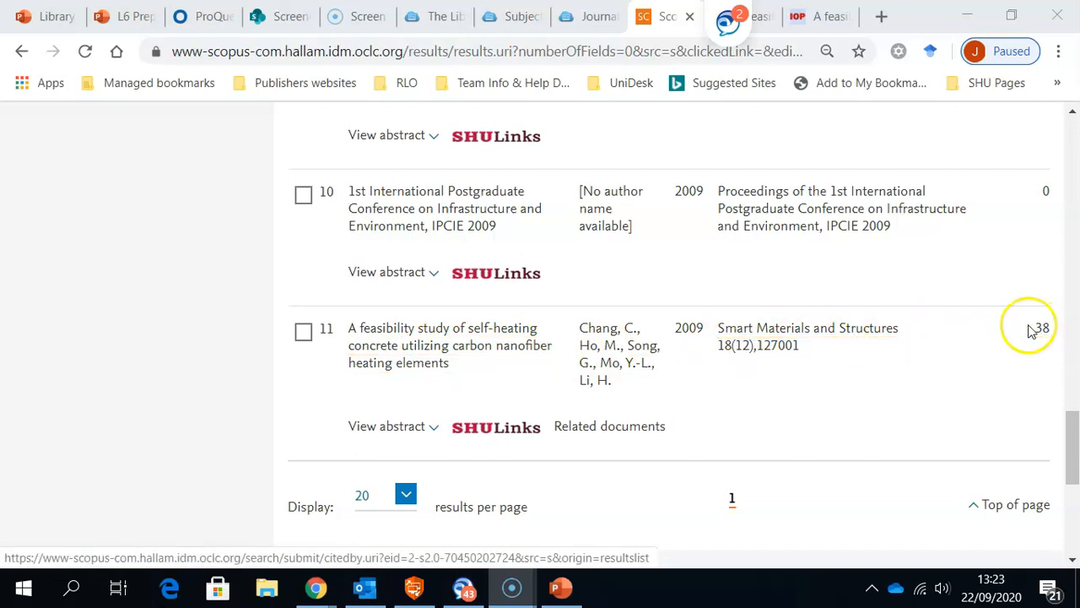
mouse_move(1046, 329)
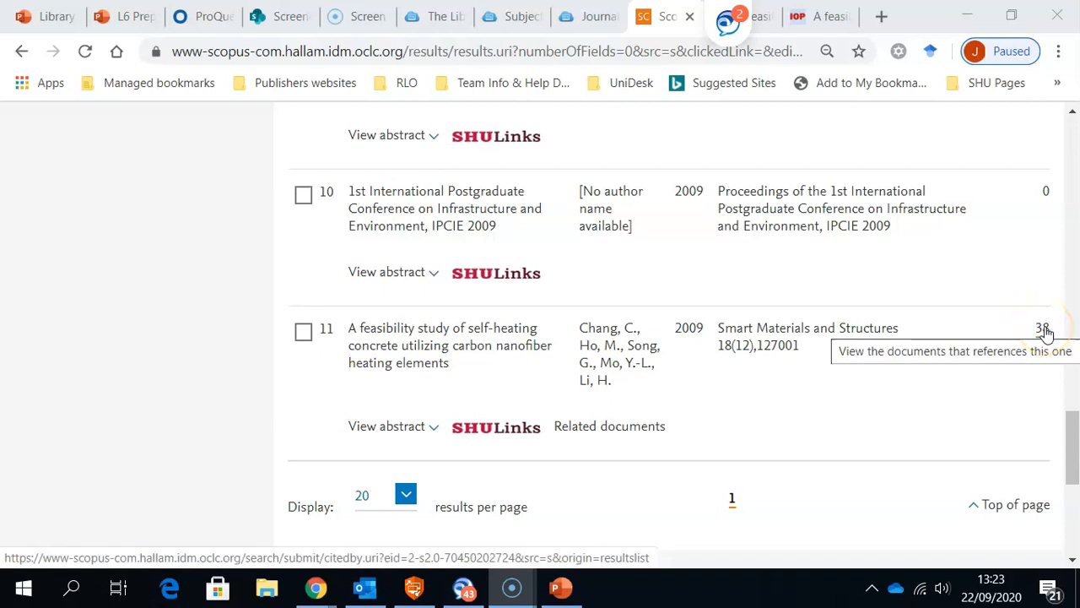
mouse_move(507, 348)
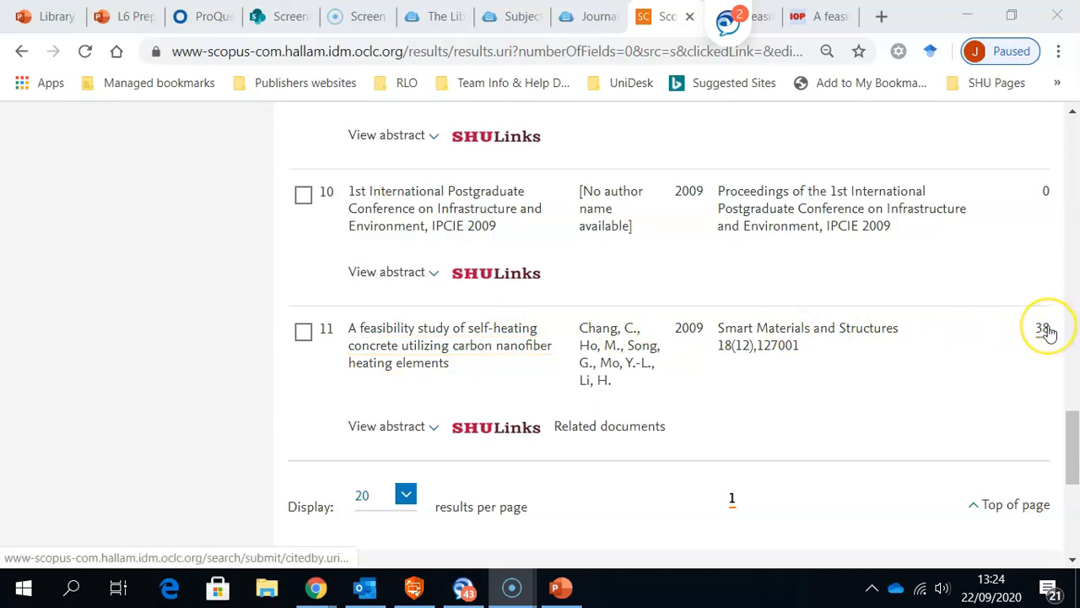
- Open the list of documents citing the self-heating concrete article and scroll through it
click(1042, 328)
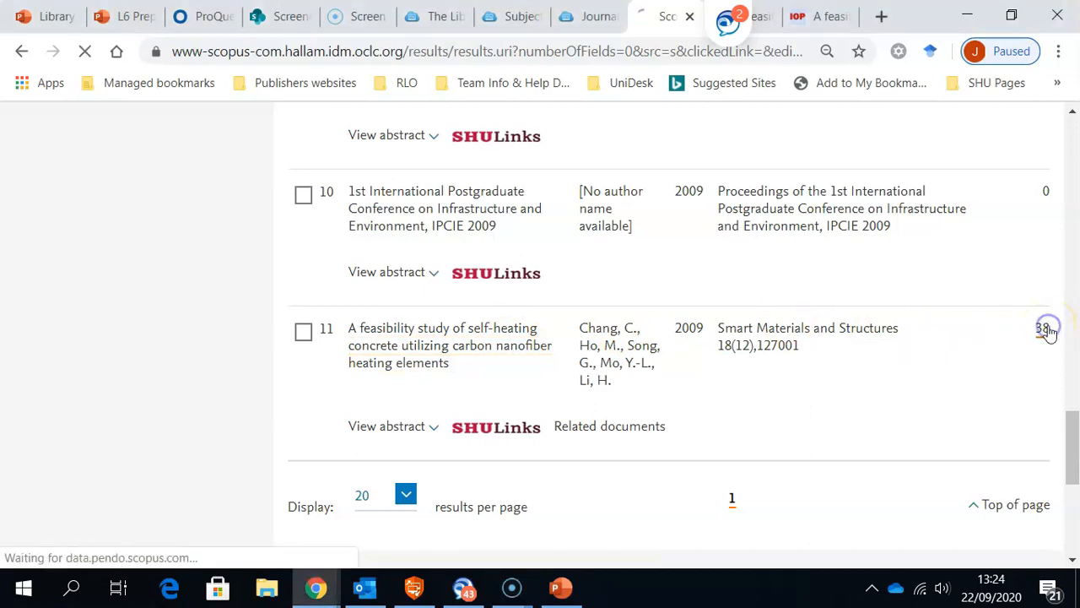
click(1041, 330)
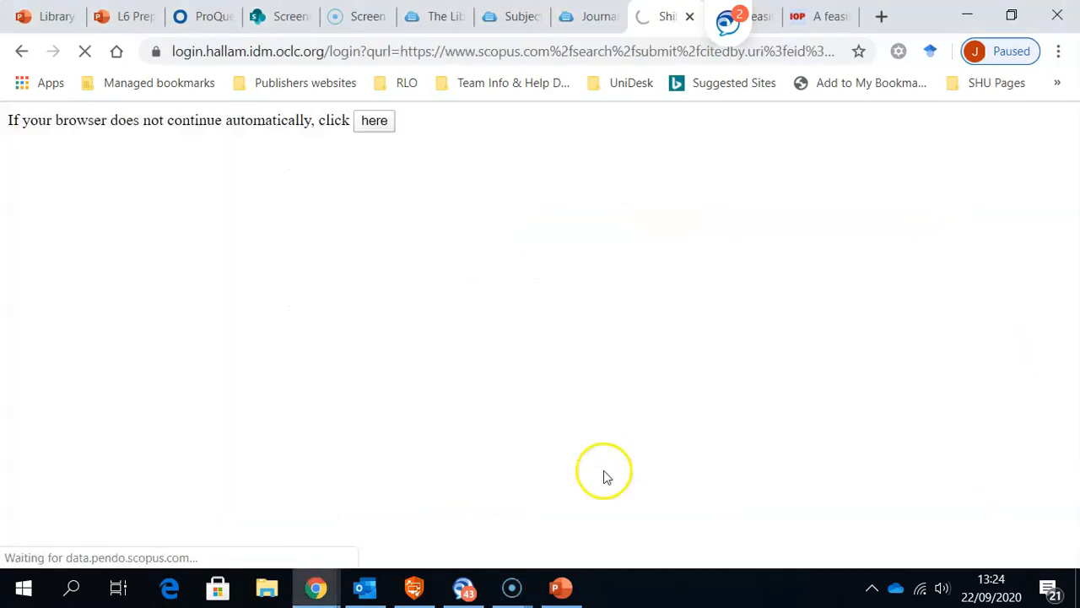
mouse_move(53, 578)
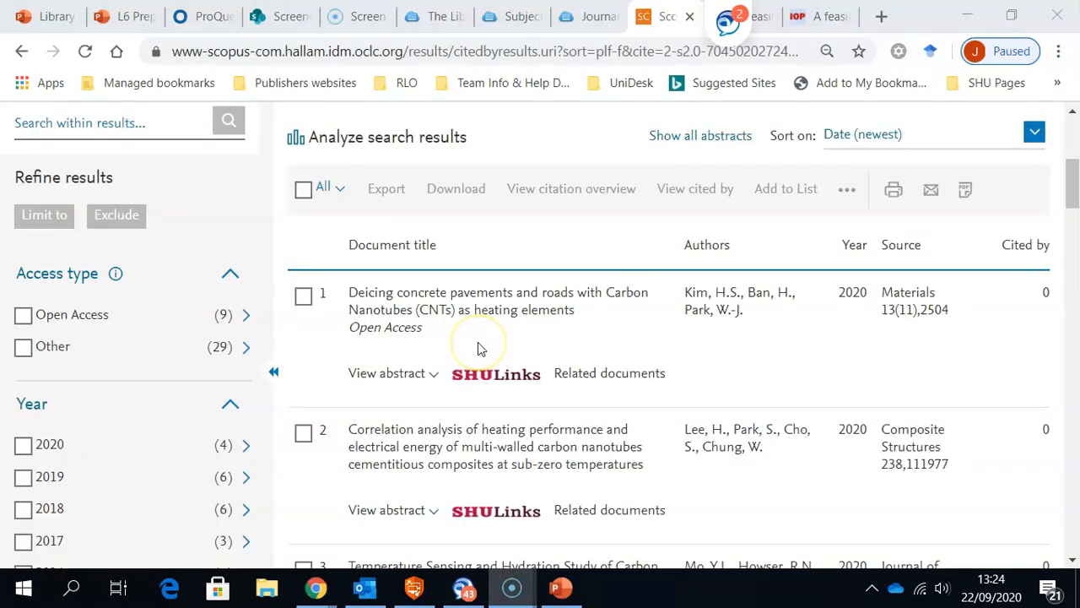
mouse_move(499, 406)
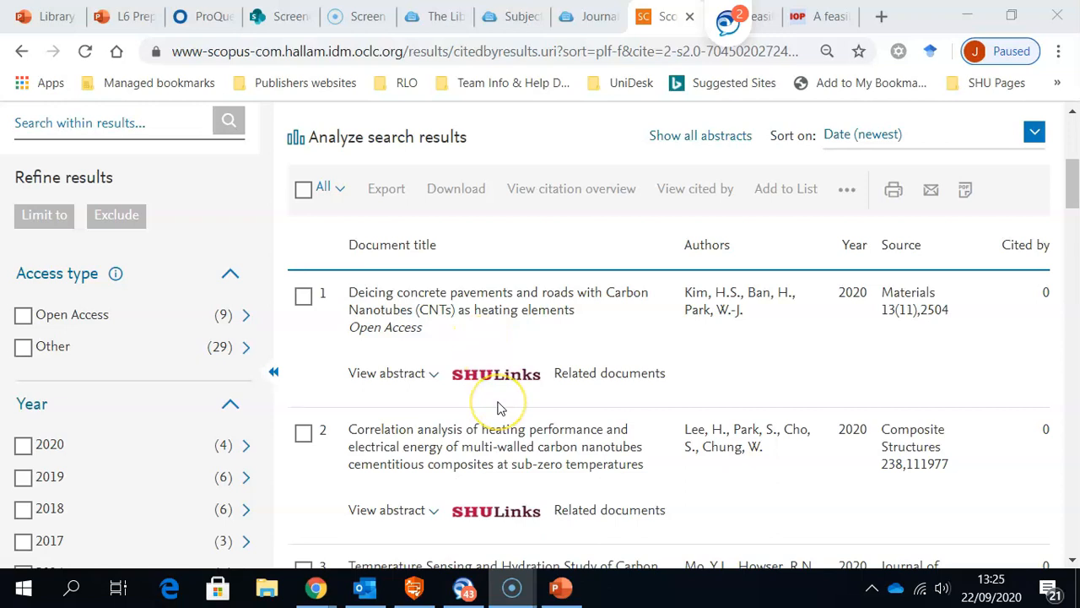
mouse_move(680, 456)
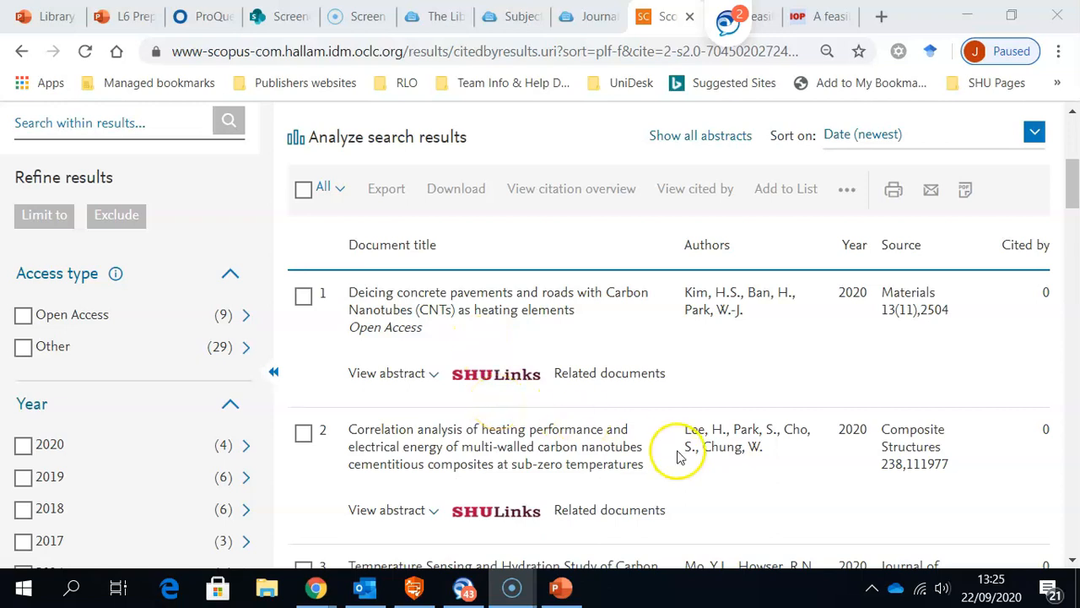
mouse_move(1072, 561)
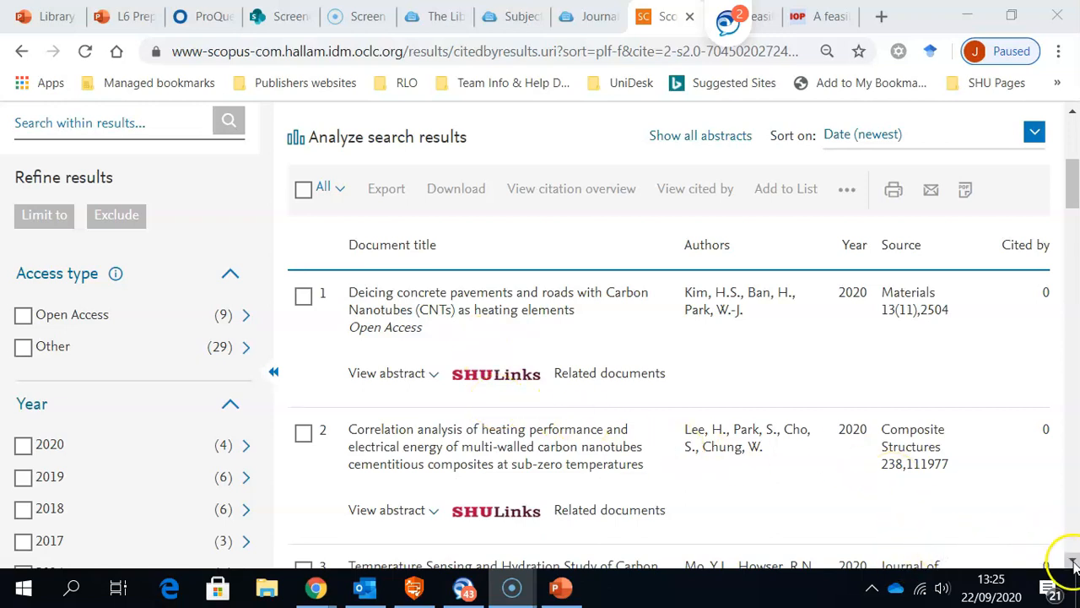
scroll(down, 3)
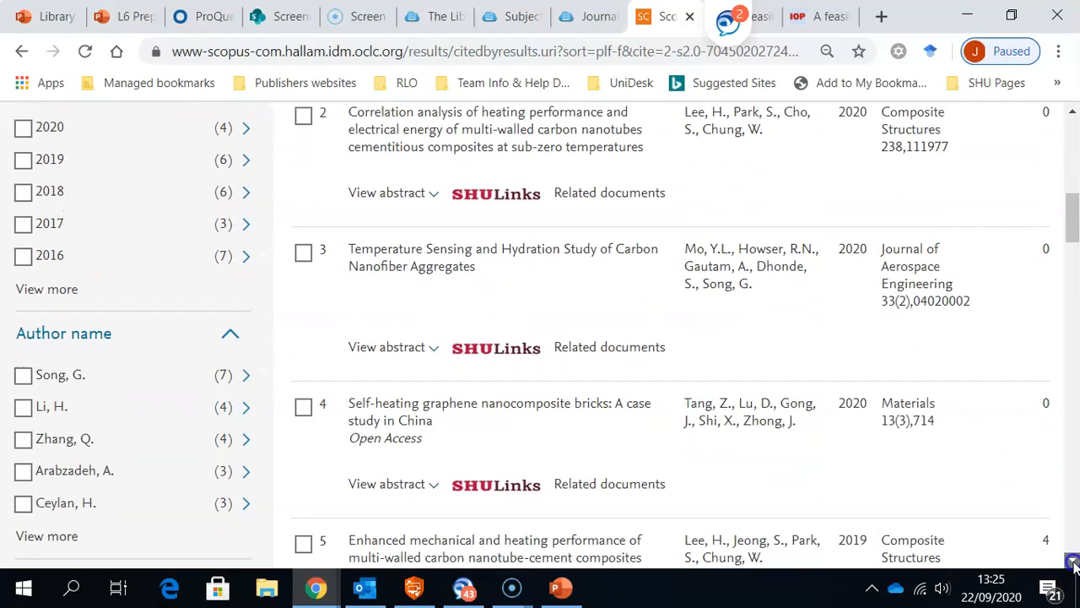
scroll(down, 3)
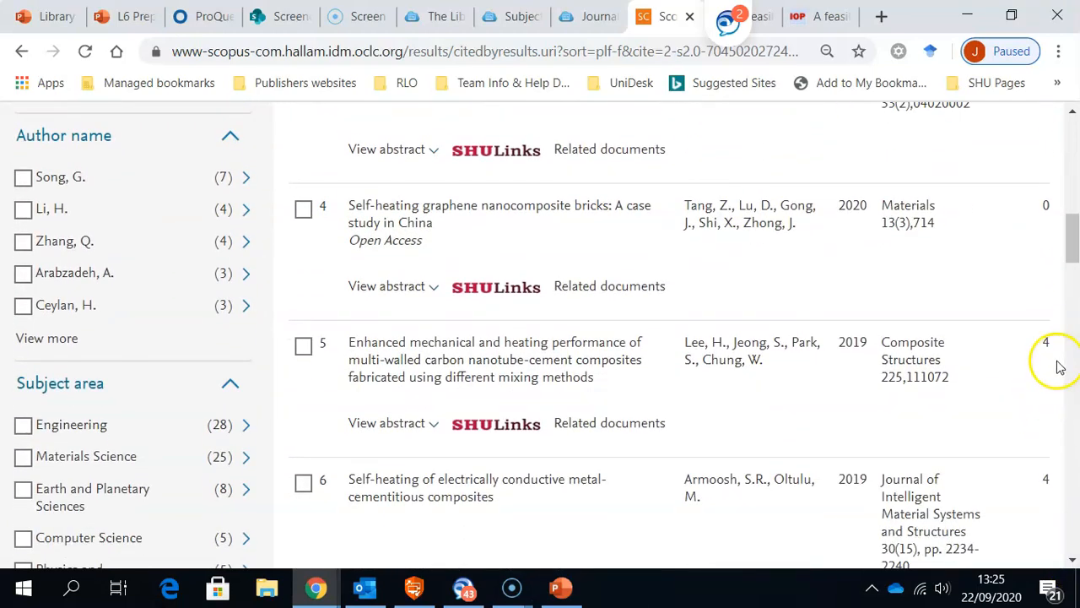
mouse_move(1038, 460)
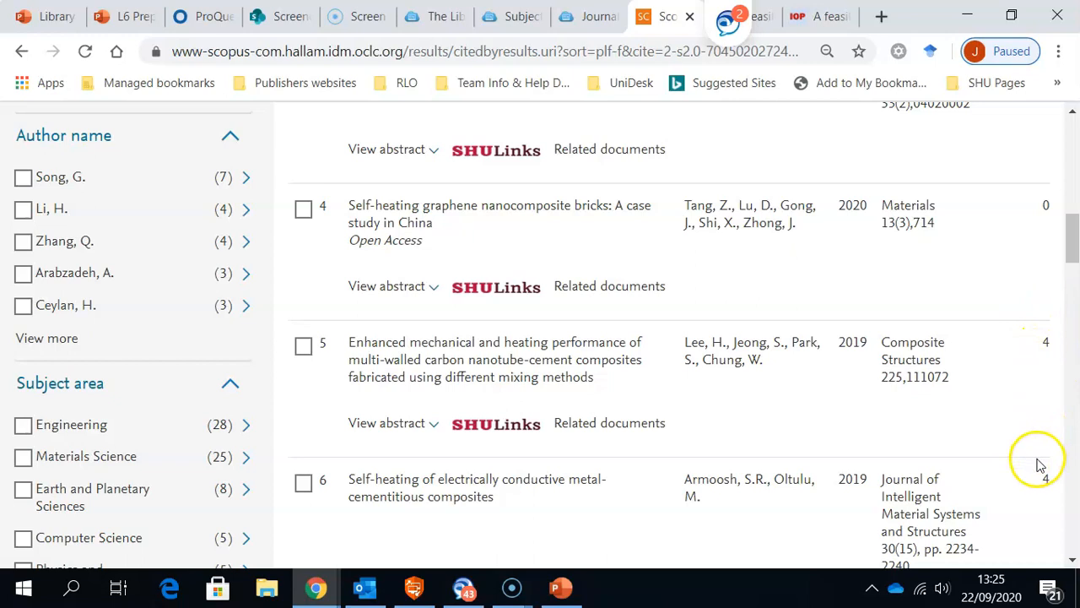
mouse_move(719, 418)
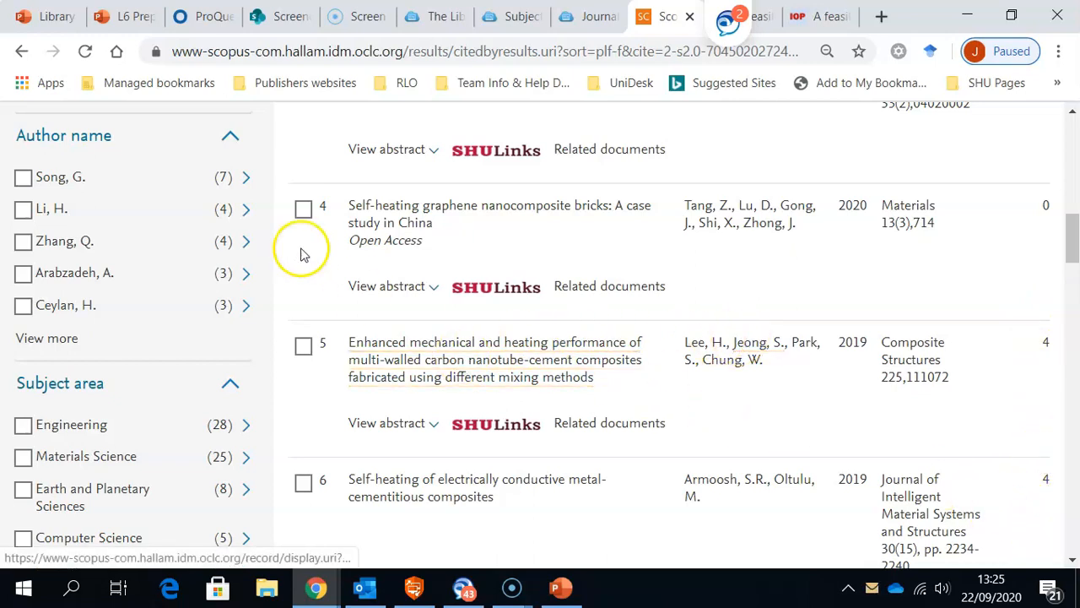
mouse_move(894, 406)
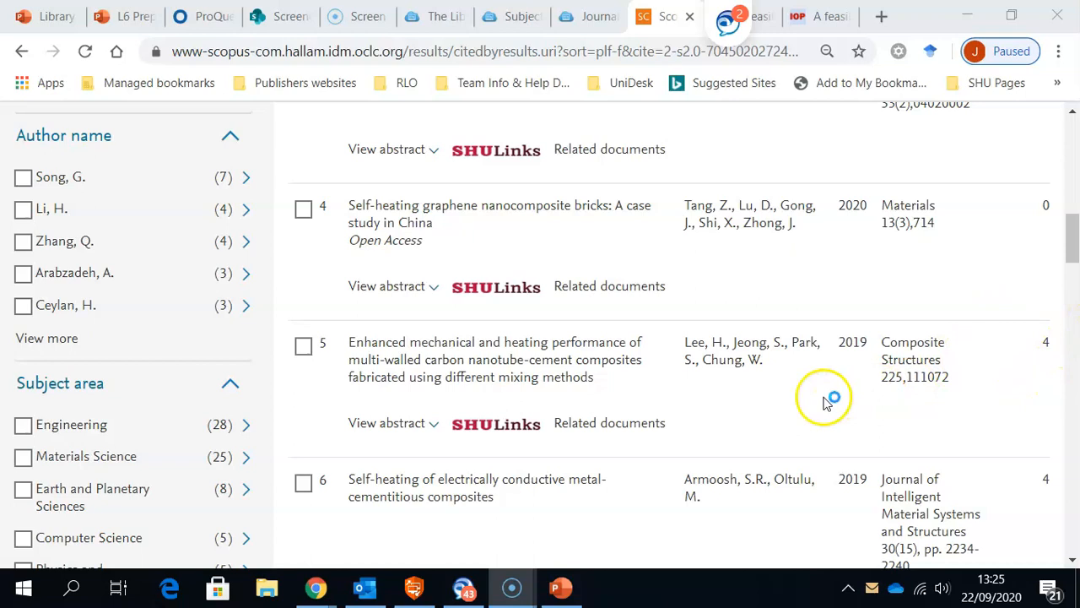
mouse_move(785, 400)
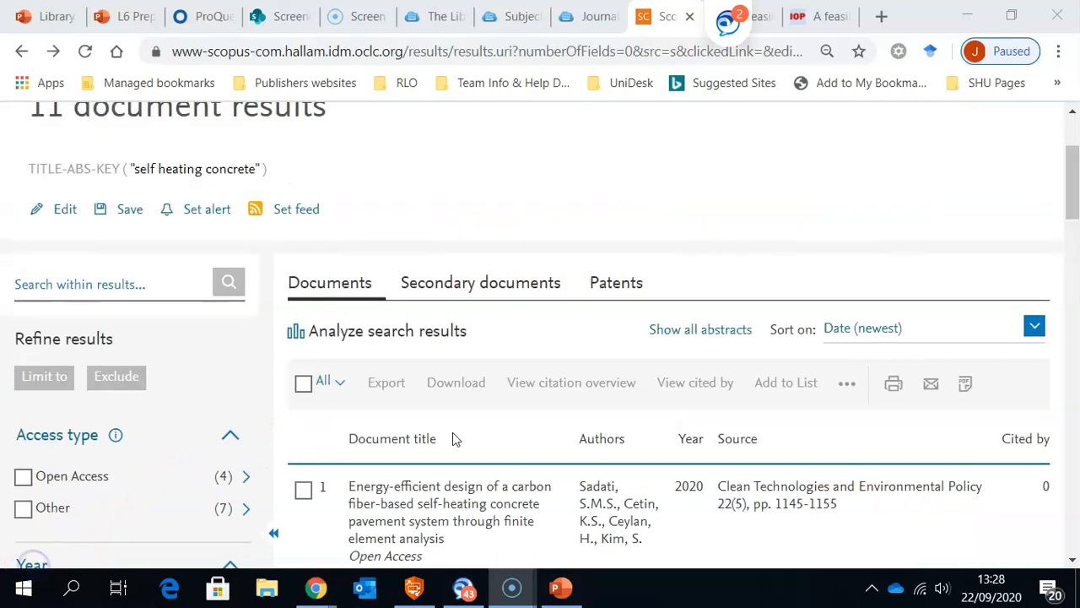
mouse_move(501, 382)
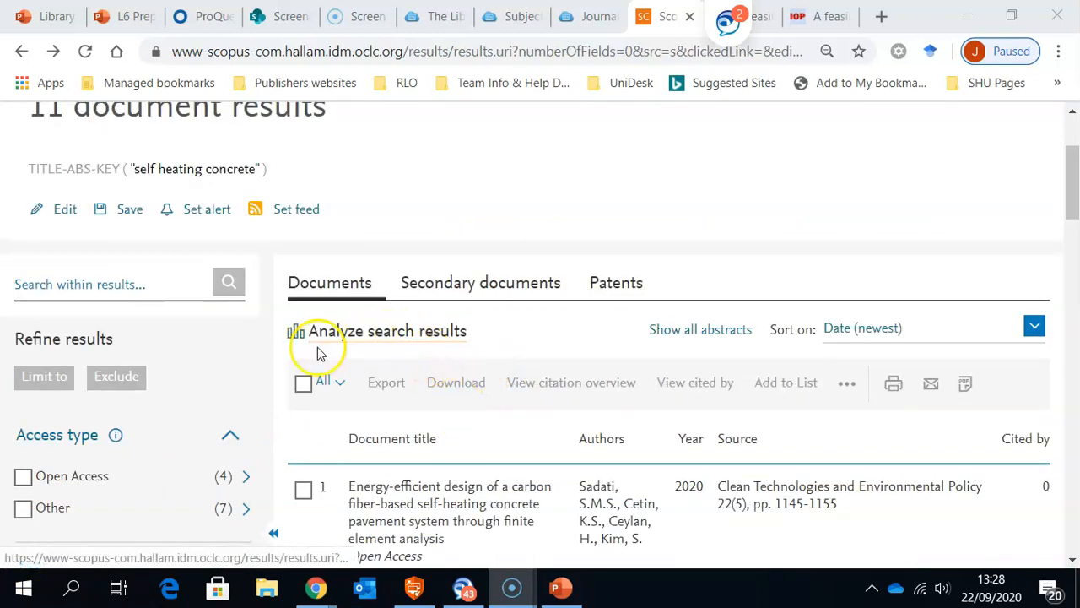
mouse_move(368, 338)
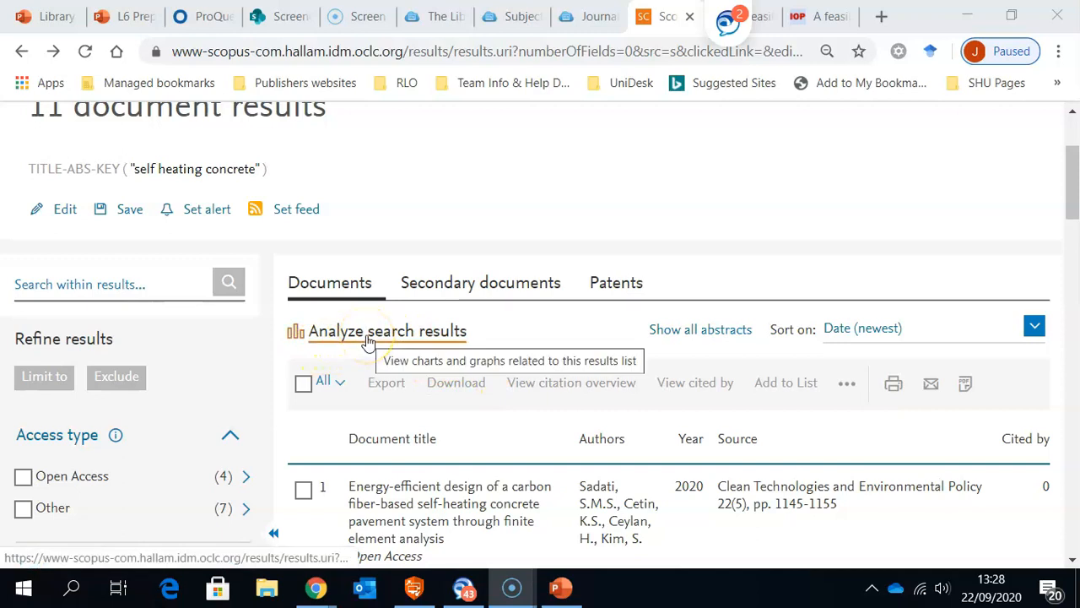
- Expand the Documents by author chart, showing Li, H. leading with five documents
click(386, 331)
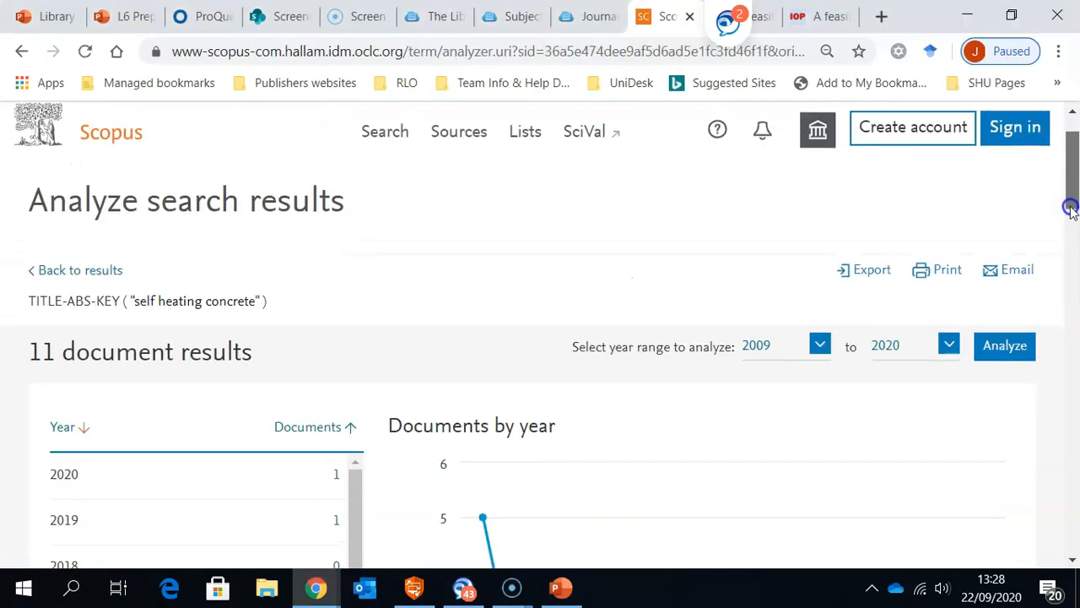
scroll(down, 3)
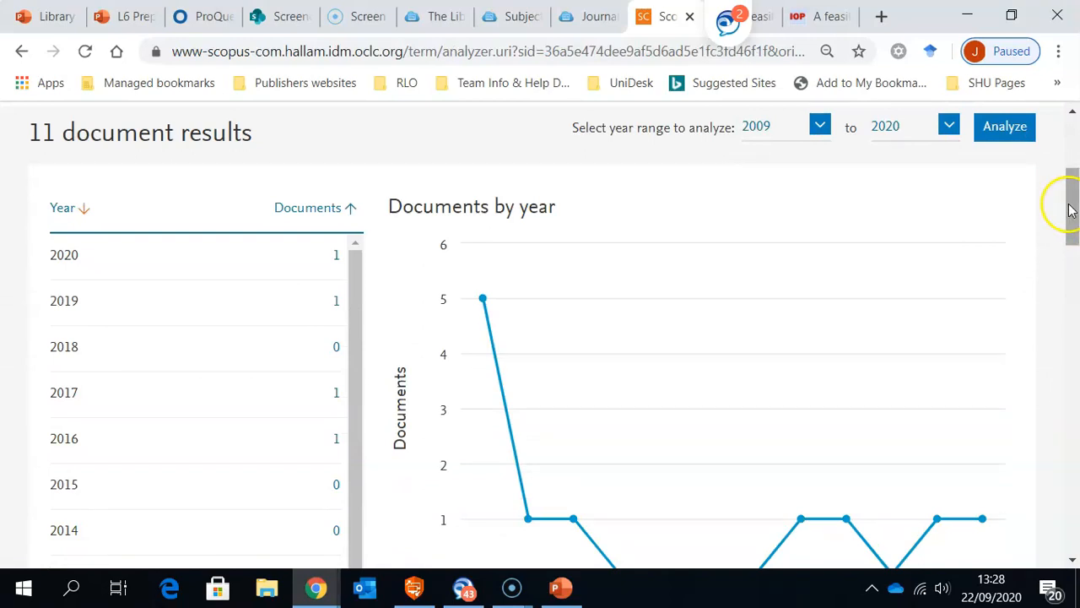
scroll(down, 3)
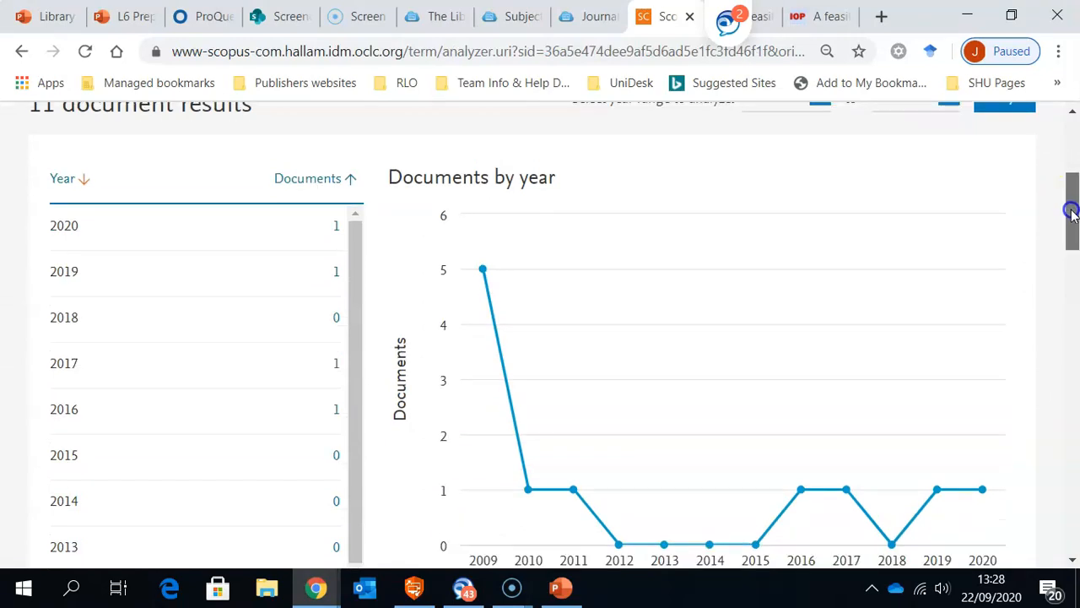
mouse_move(483, 271)
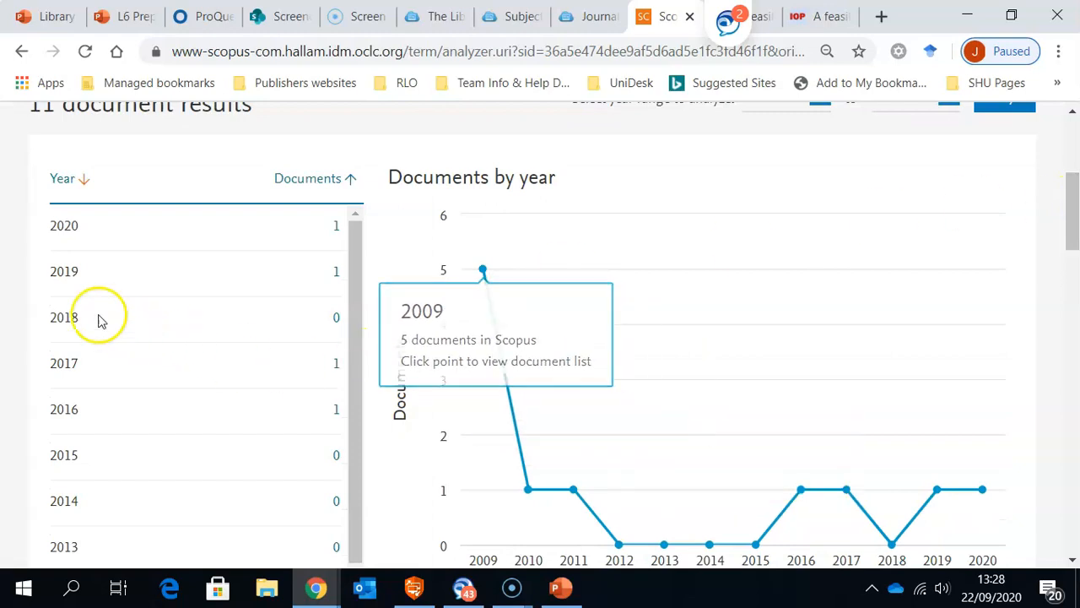
mouse_move(102, 420)
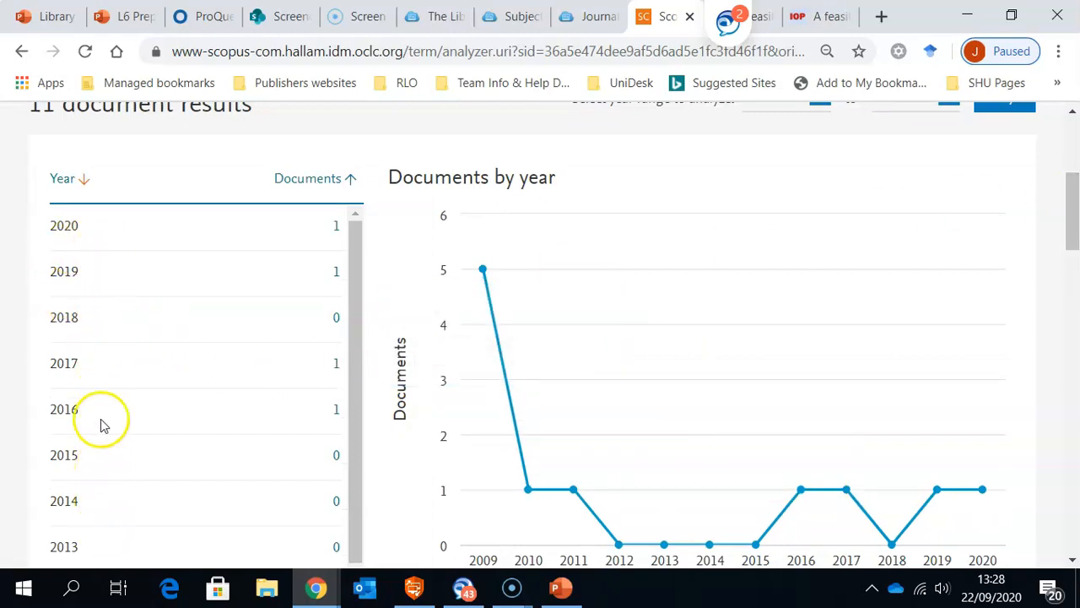
mouse_move(1075, 101)
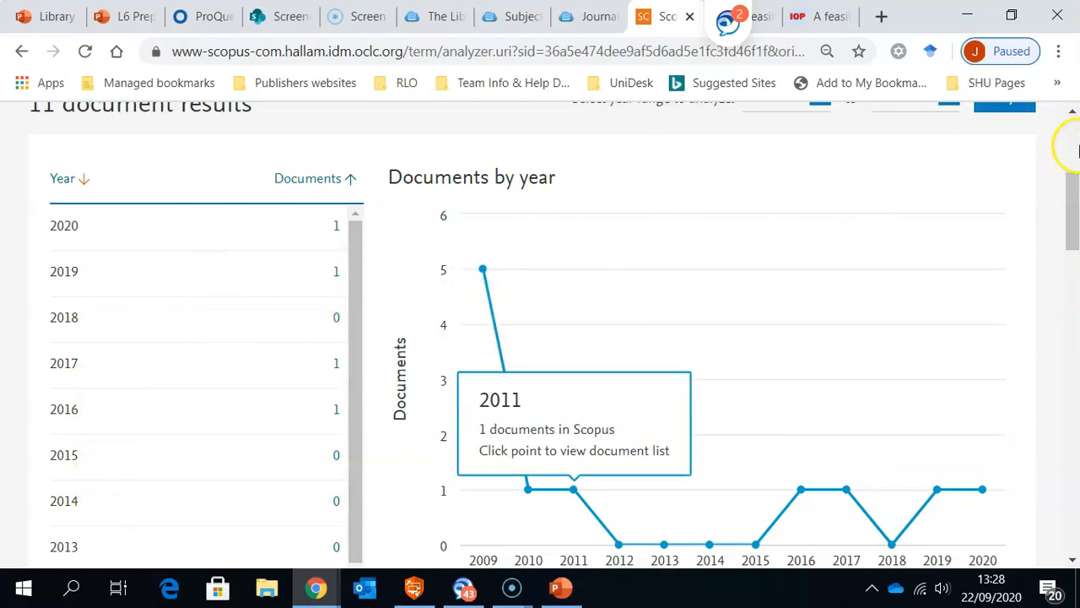
scroll(down, 3)
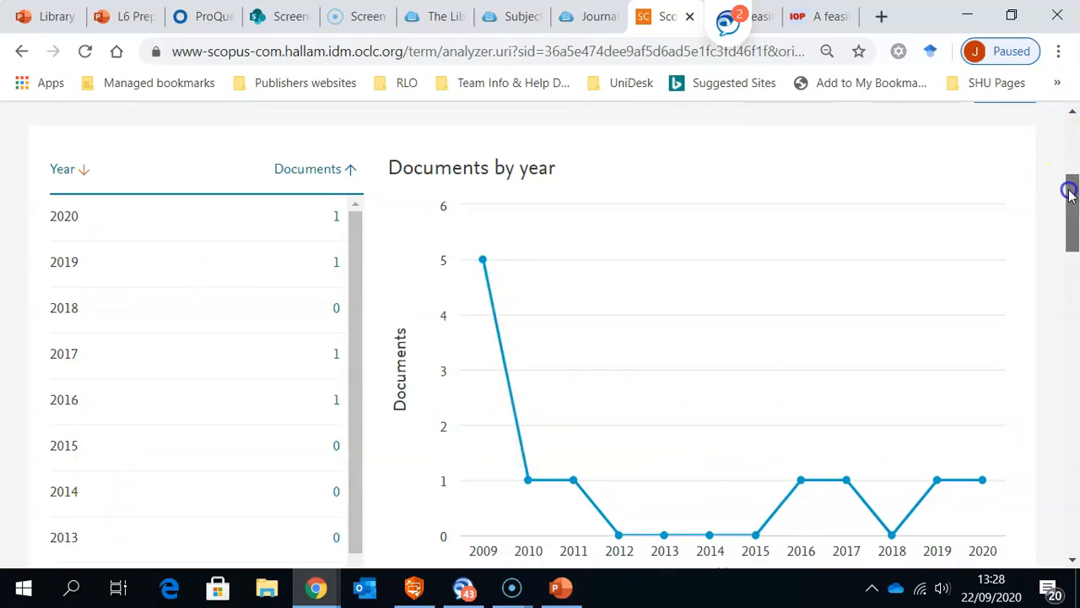
scroll(down, 3)
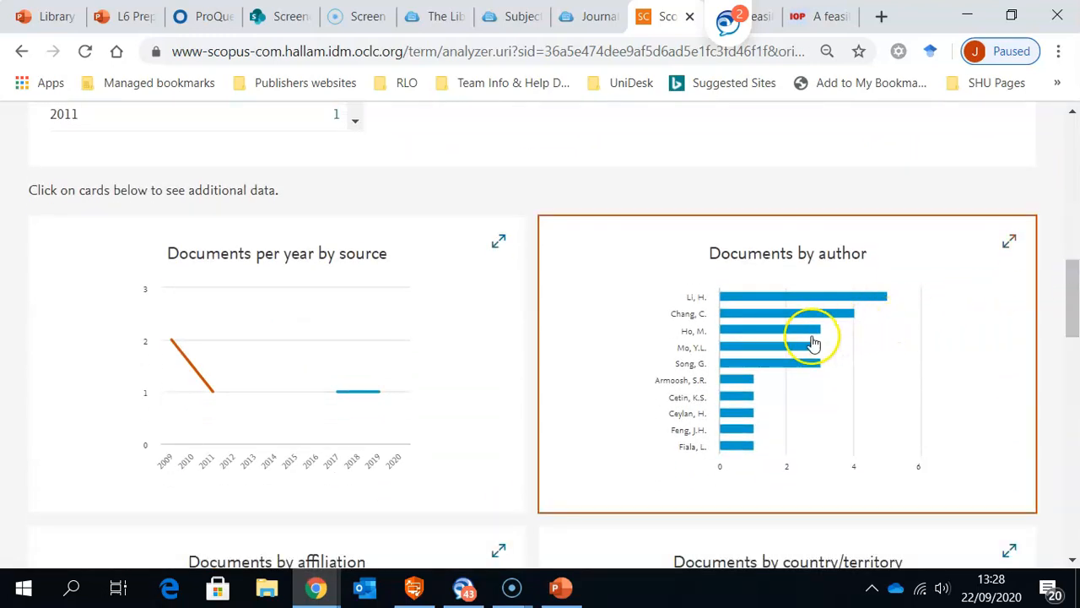
mouse_move(776, 367)
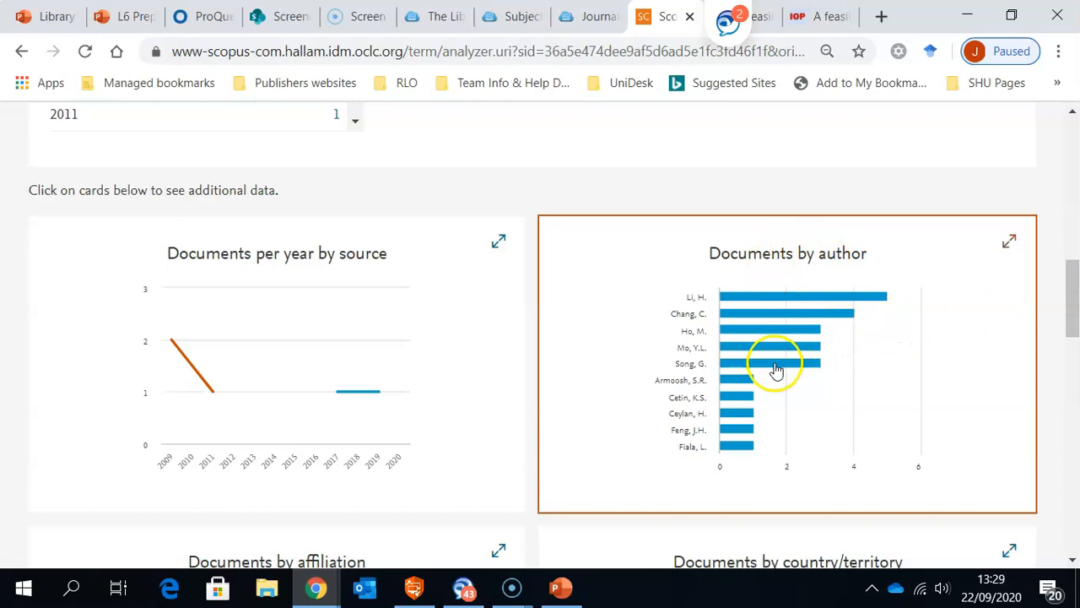
mouse_move(794, 308)
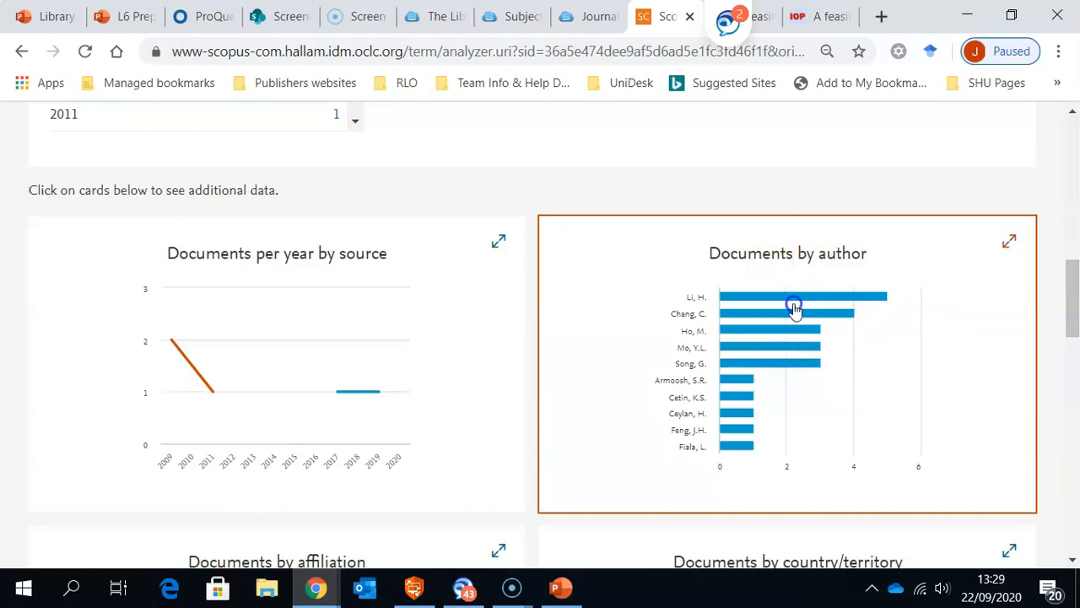
scroll(up, 3)
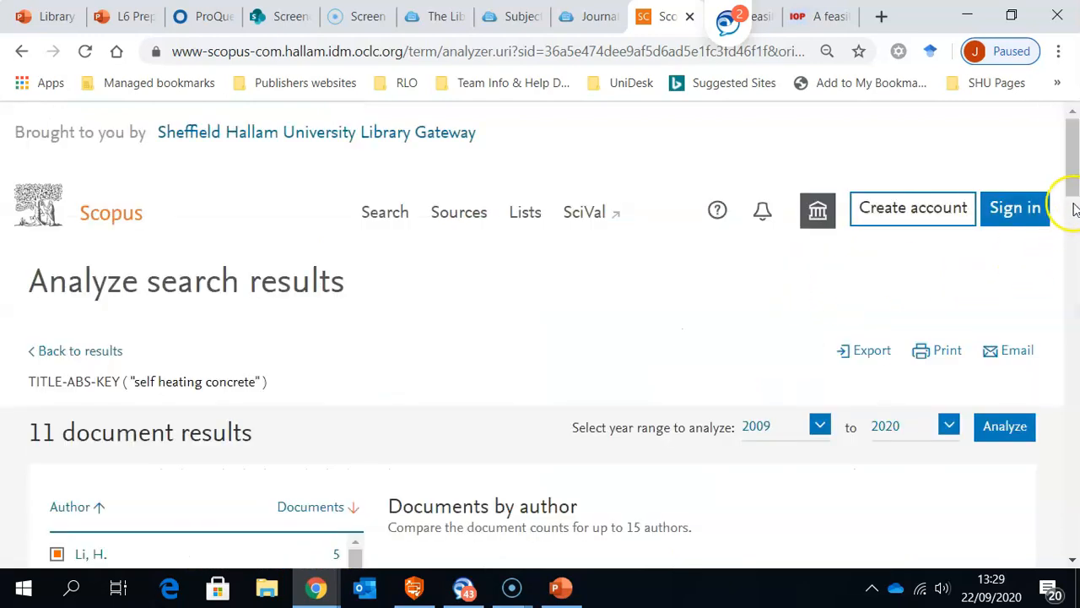
scroll(down, 3)
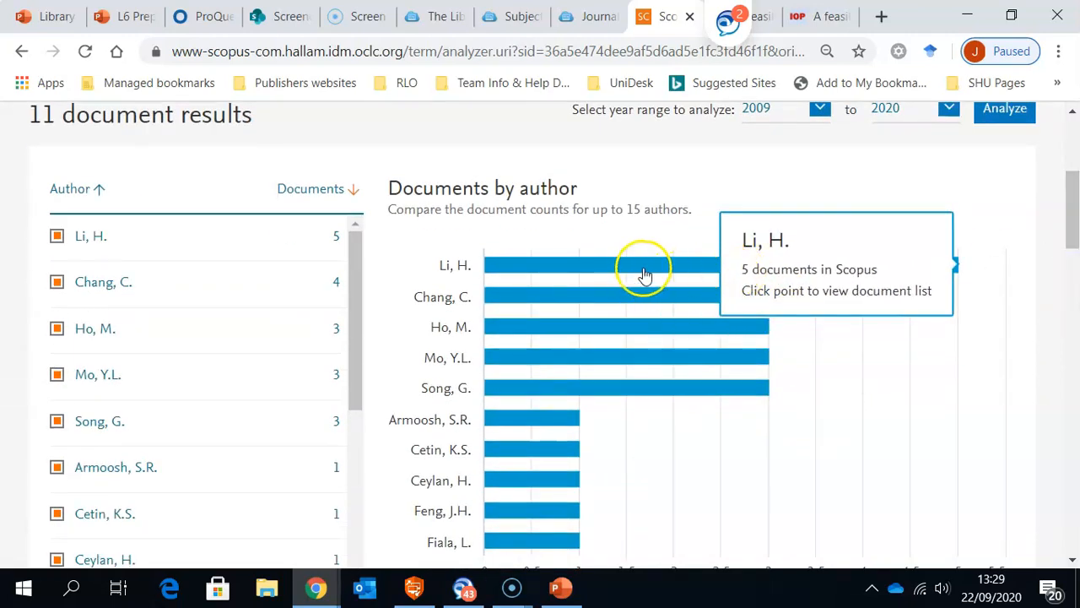
mouse_move(649, 296)
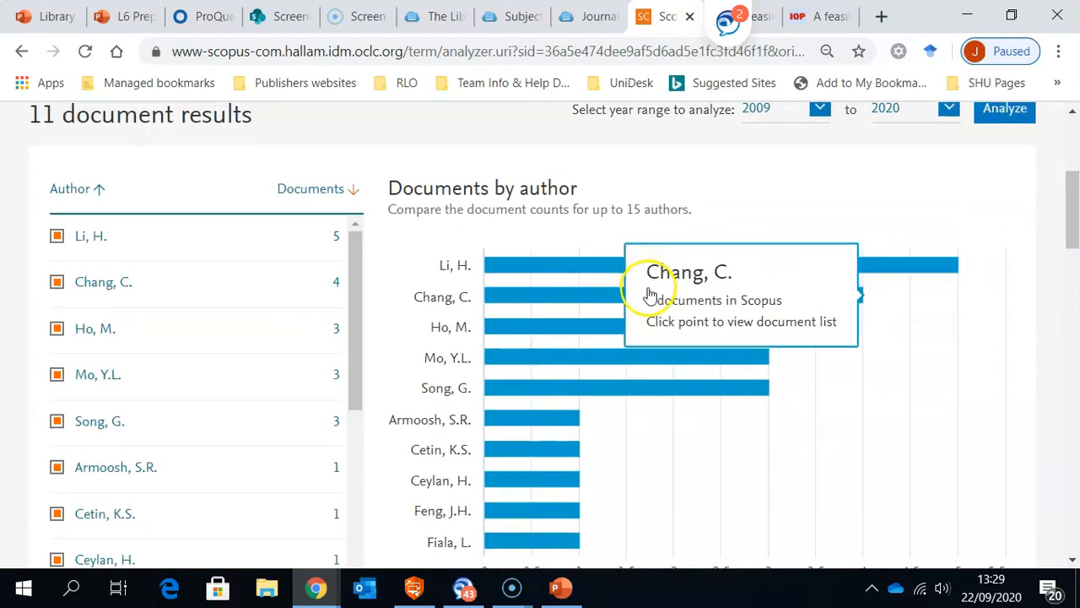
mouse_move(639, 357)
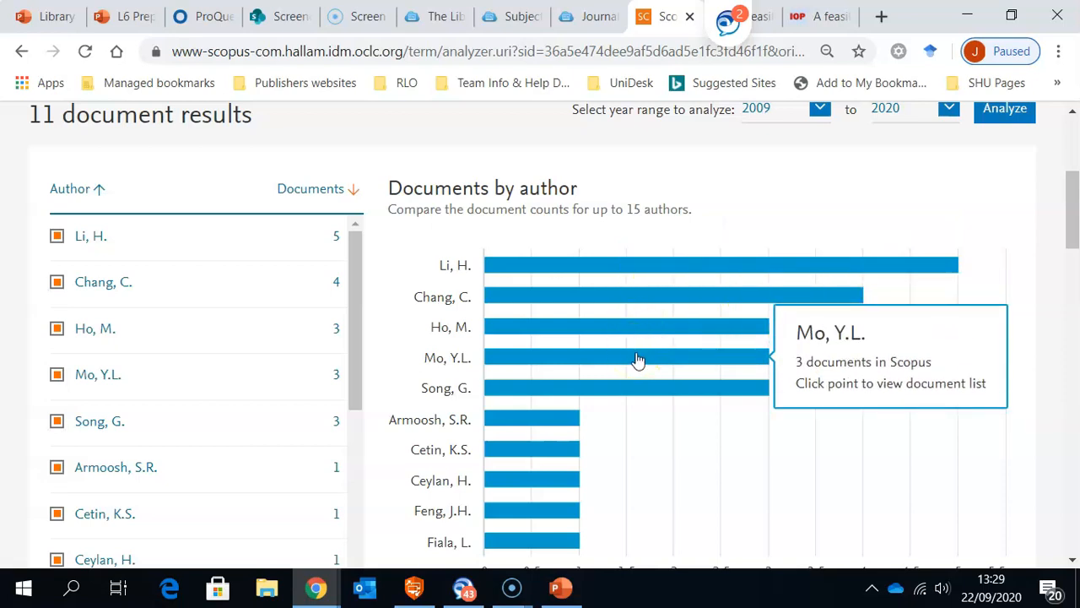
- List Mo, Y.L.'s three documents in a new tab, then return to the author chart
click(639, 359)
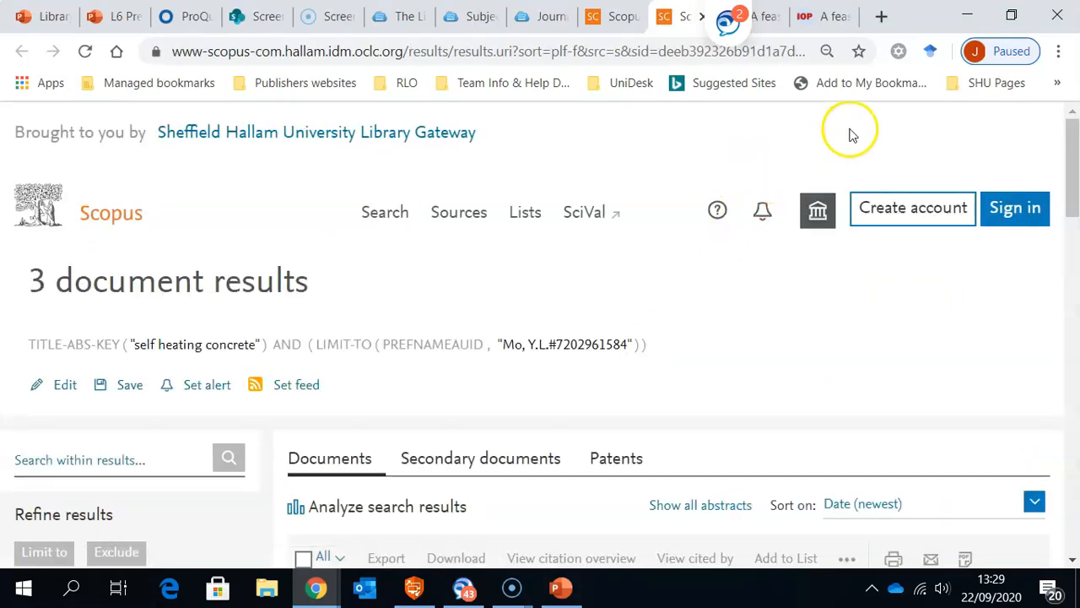
scroll(down, 3)
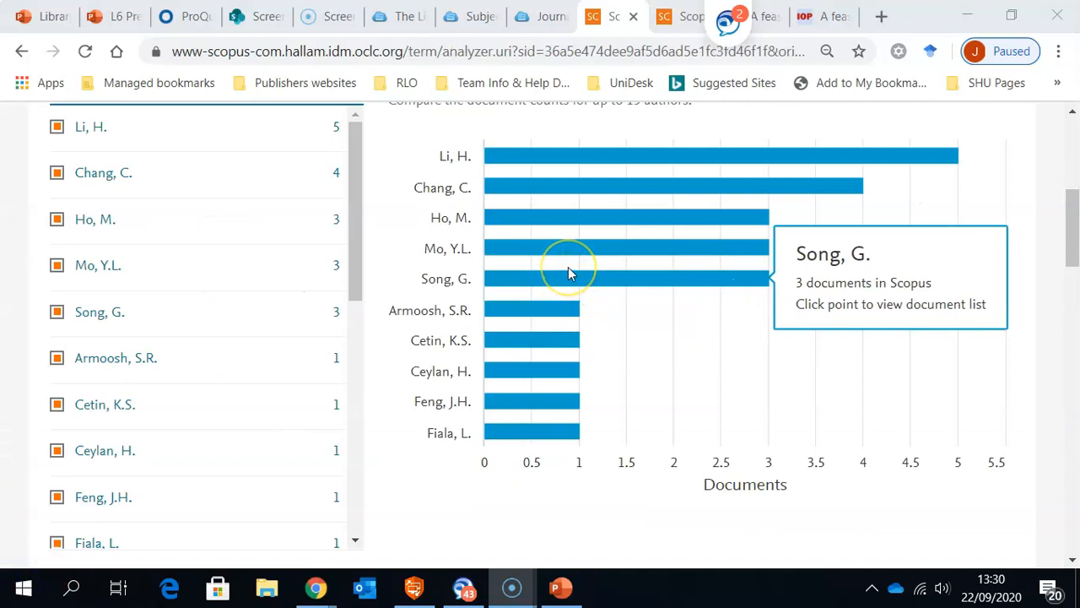
mouse_move(569, 273)
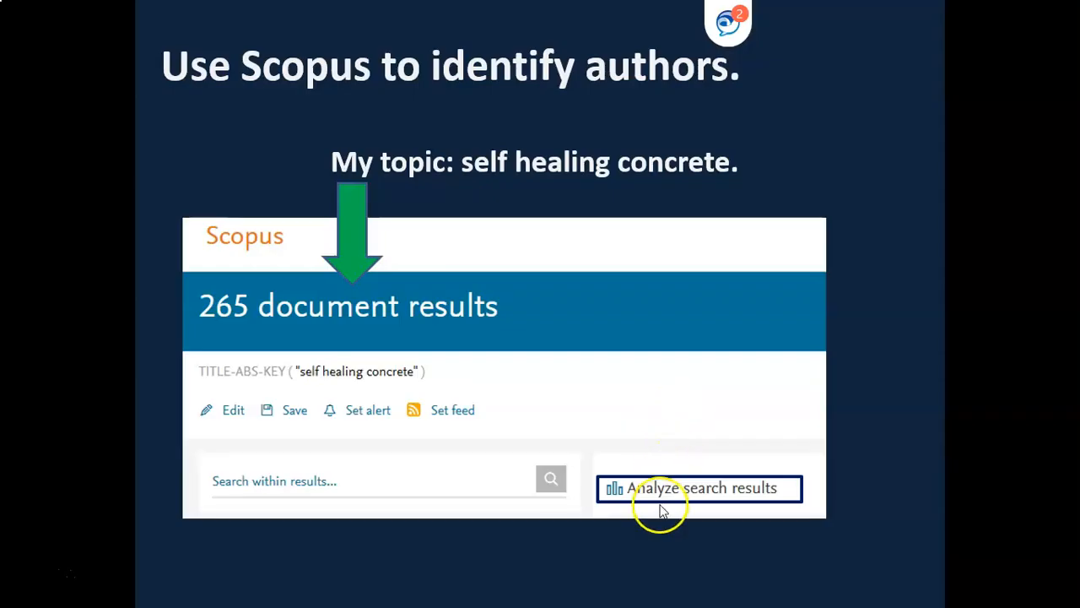
mouse_move(599, 414)
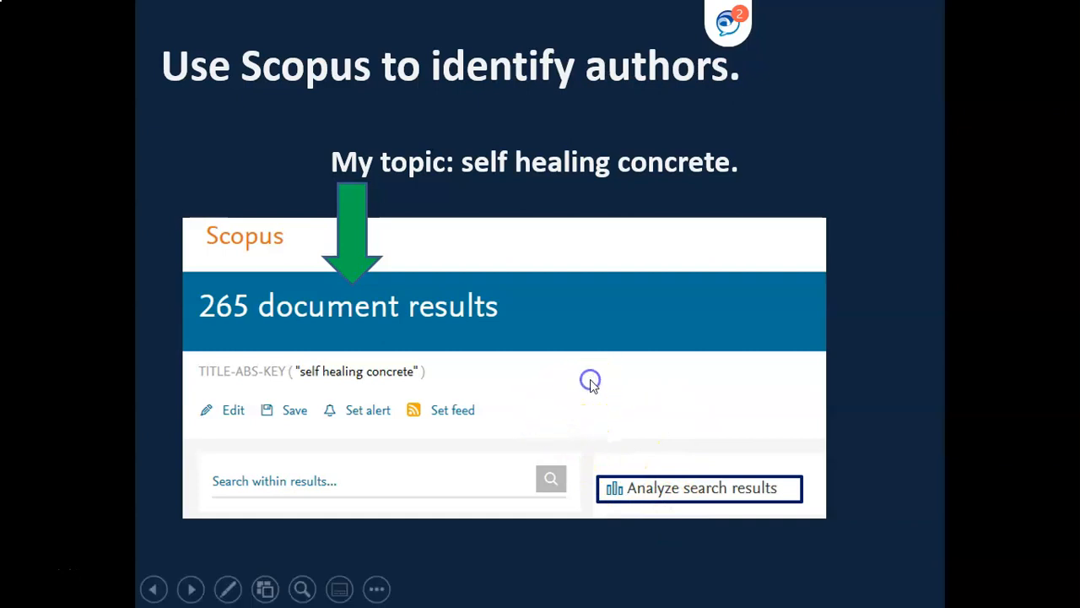
- Advance the slideshow to the 'Let the database help you!' slide
click(190, 589)
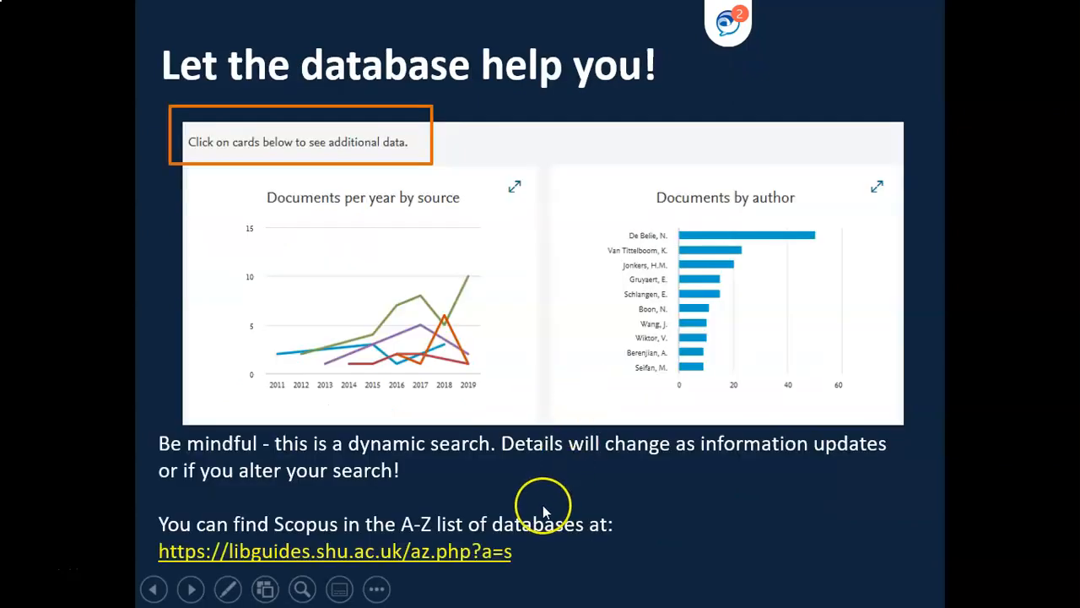
mouse_move(545, 511)
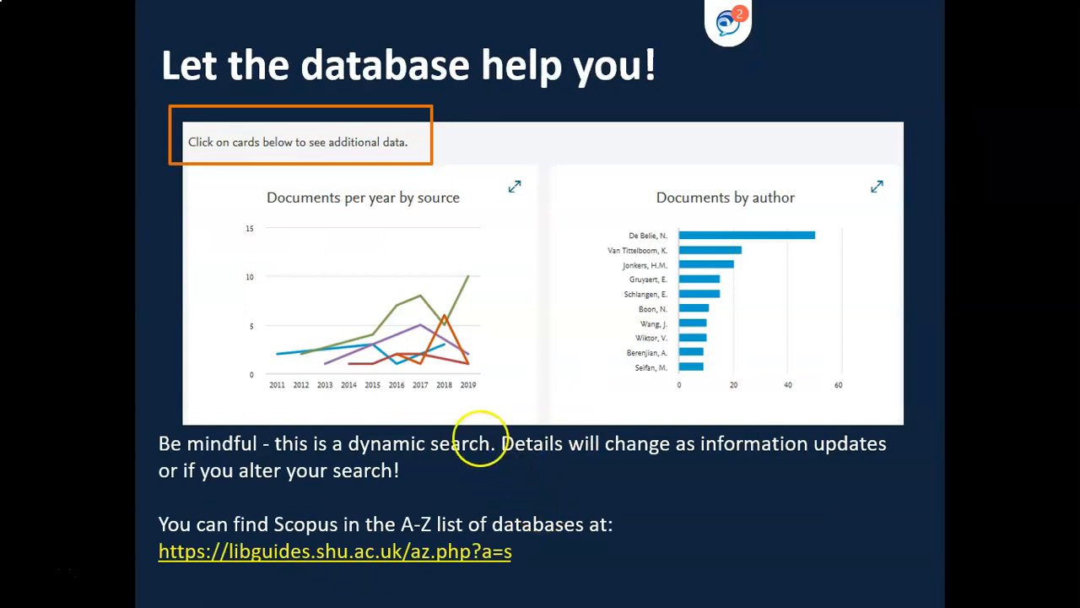
mouse_move(402, 414)
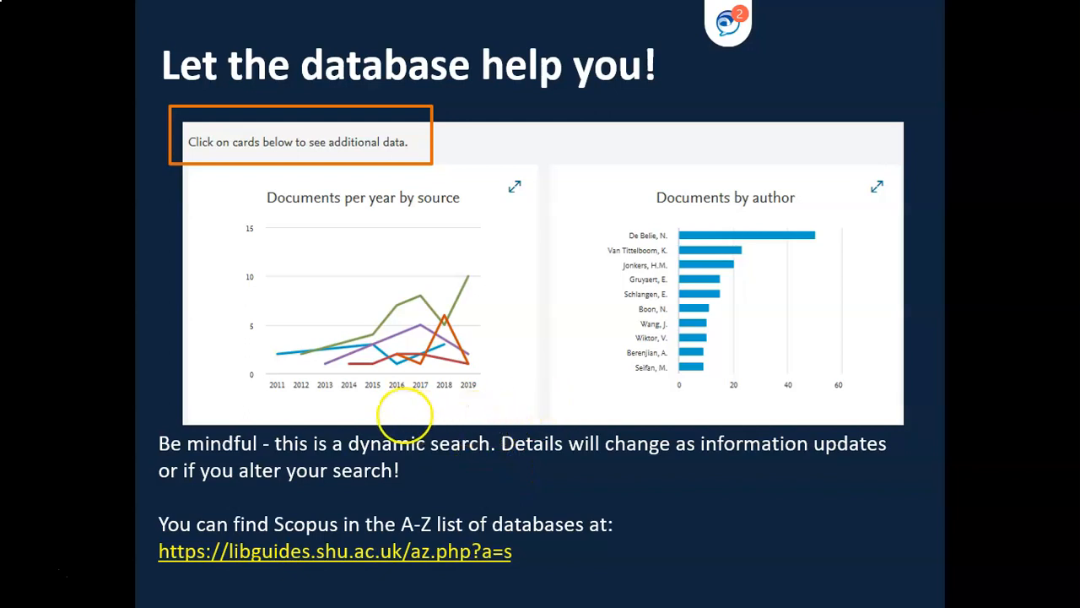